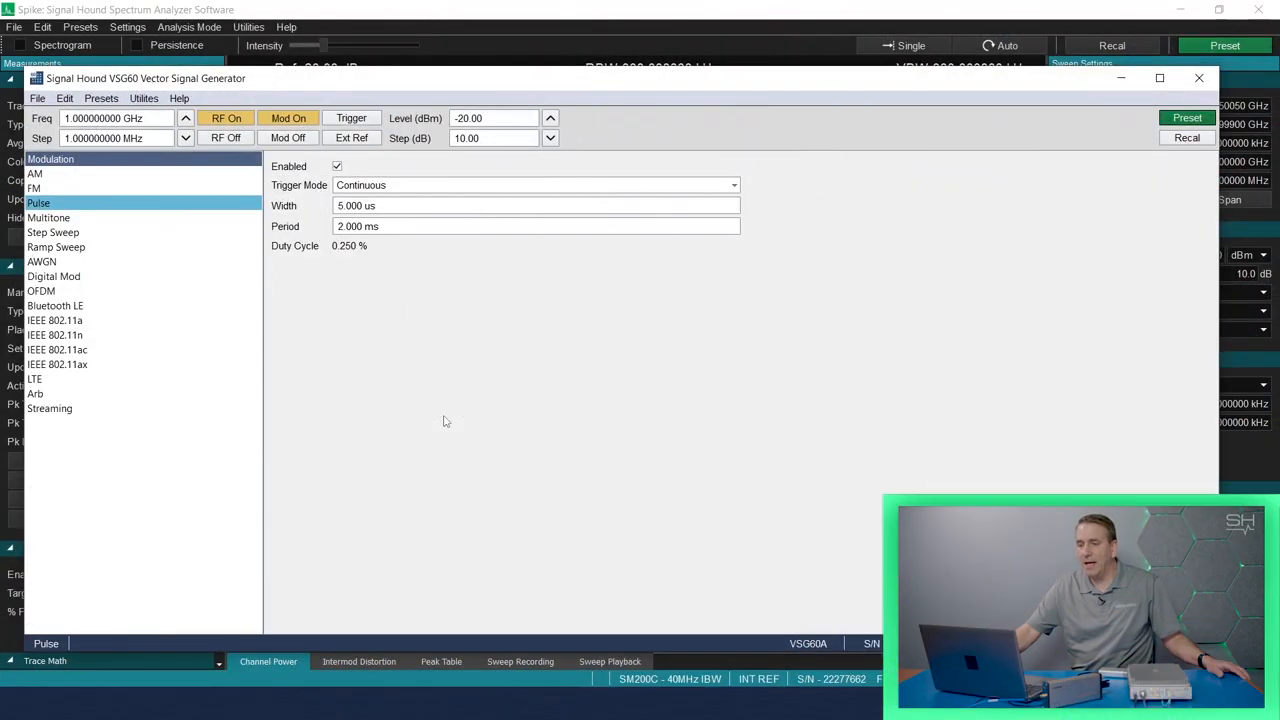
Check the VSG60 pulse settings (5 µs width, 2 ms period), then hide the generator window
{"action": "left_click", "coordinate": [535, 205]}
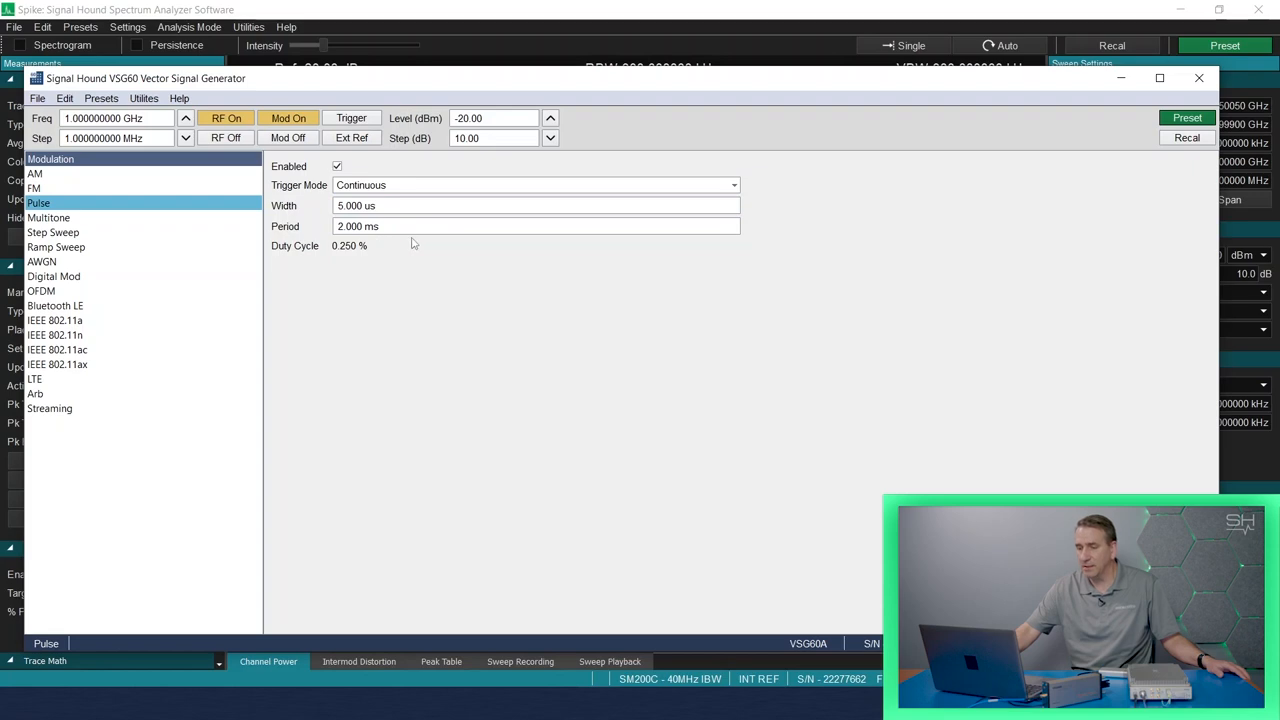
{"action": "mouse_move", "coordinate": [978, 243]}
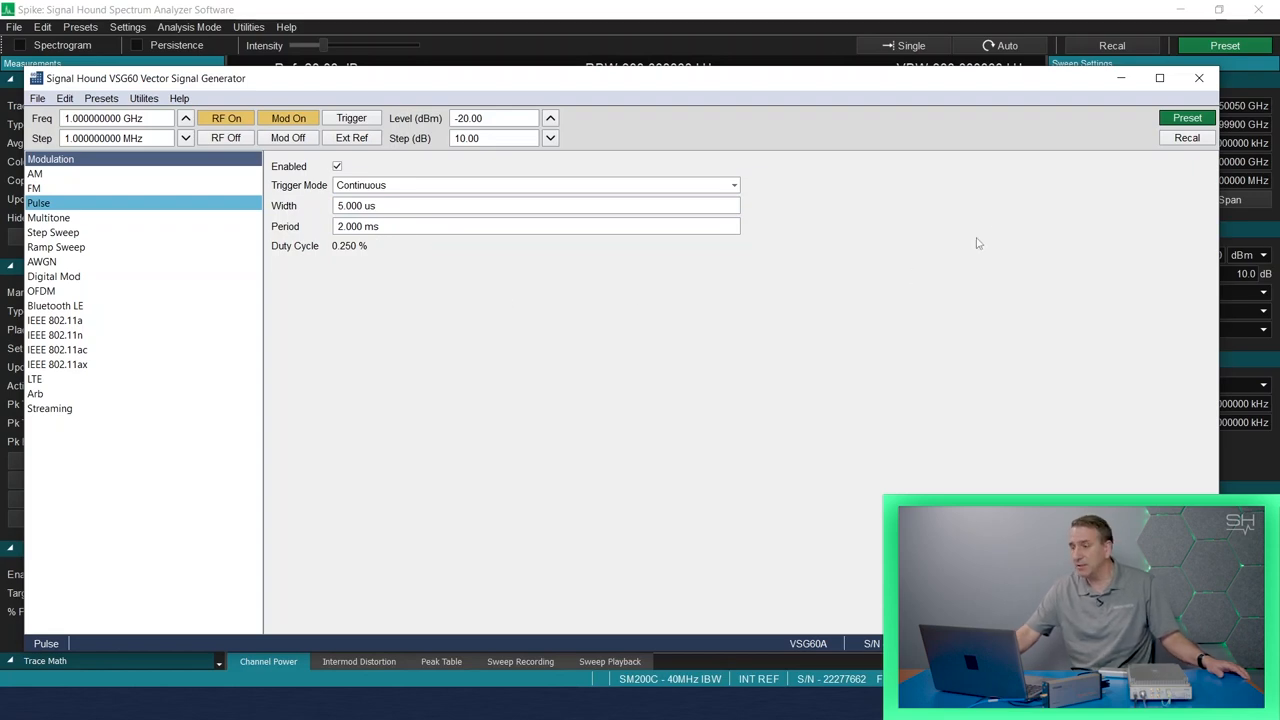
{"action": "left_click", "coordinate": [1199, 78]}
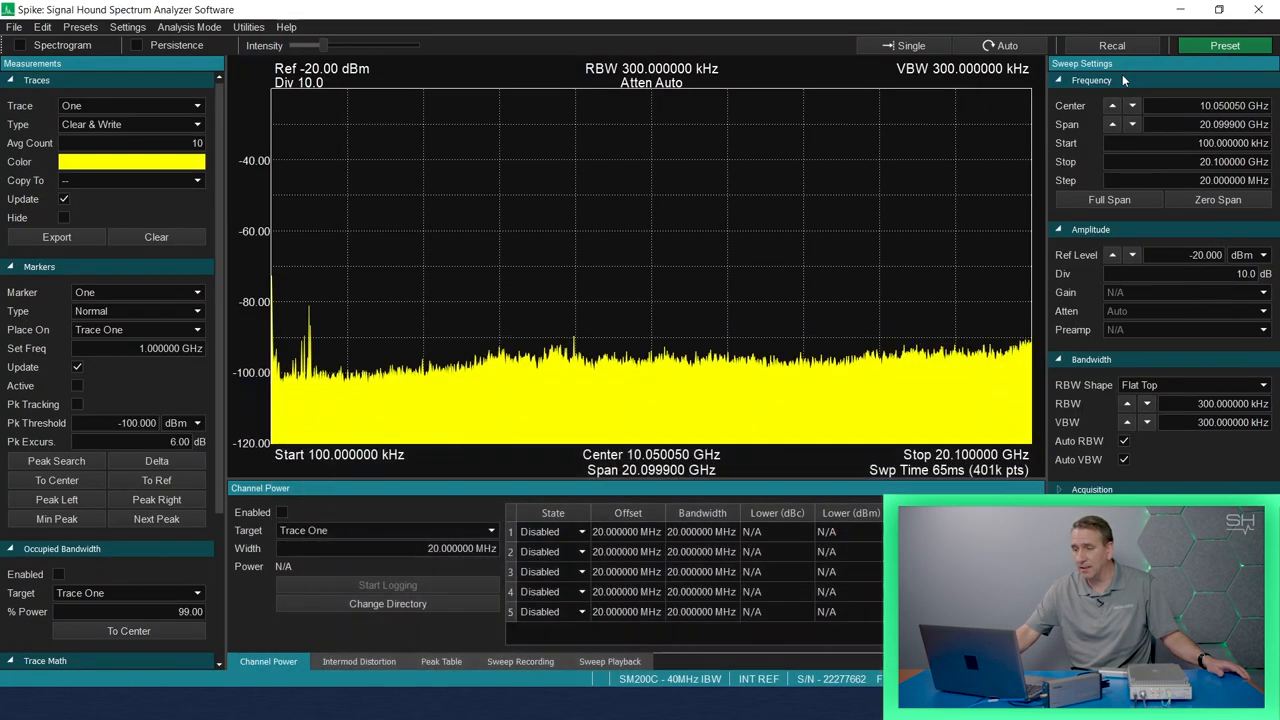
Set the RBW Shape in the bandwidth settings to Nuttall
{"action": "left_click", "coordinate": [1190, 384]}
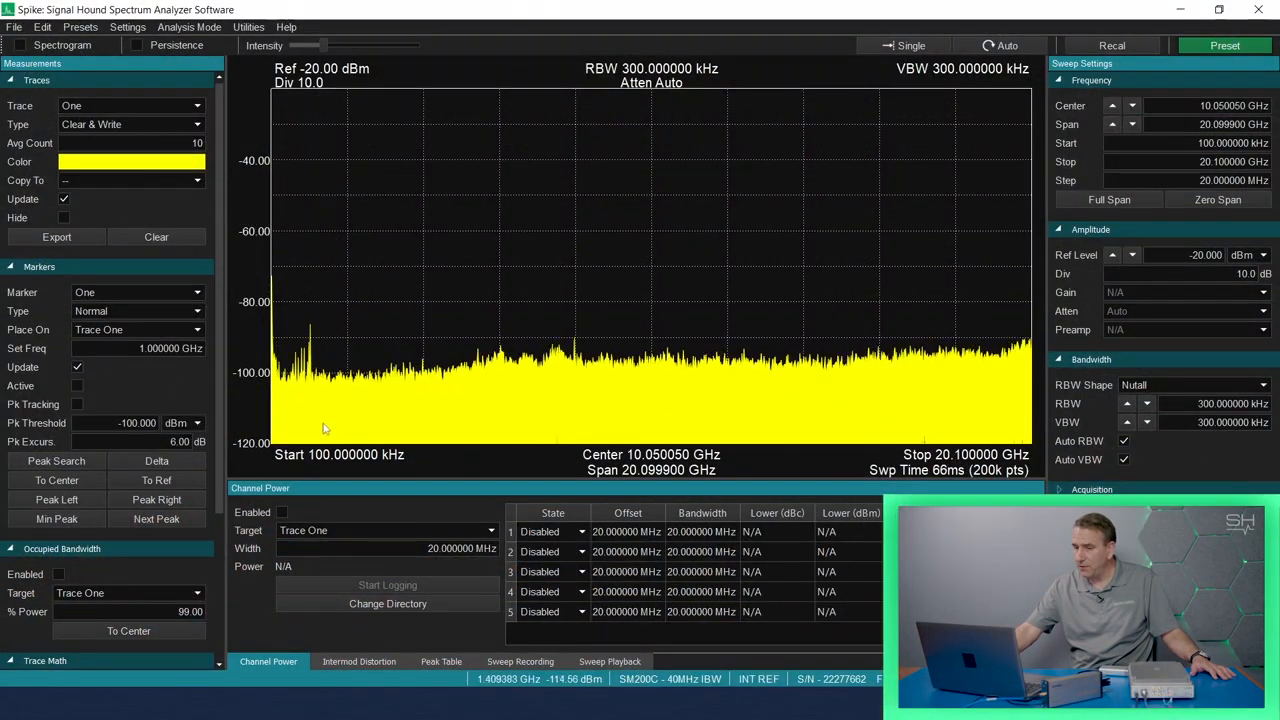
{"action": "mouse_move", "coordinate": [297, 276]}
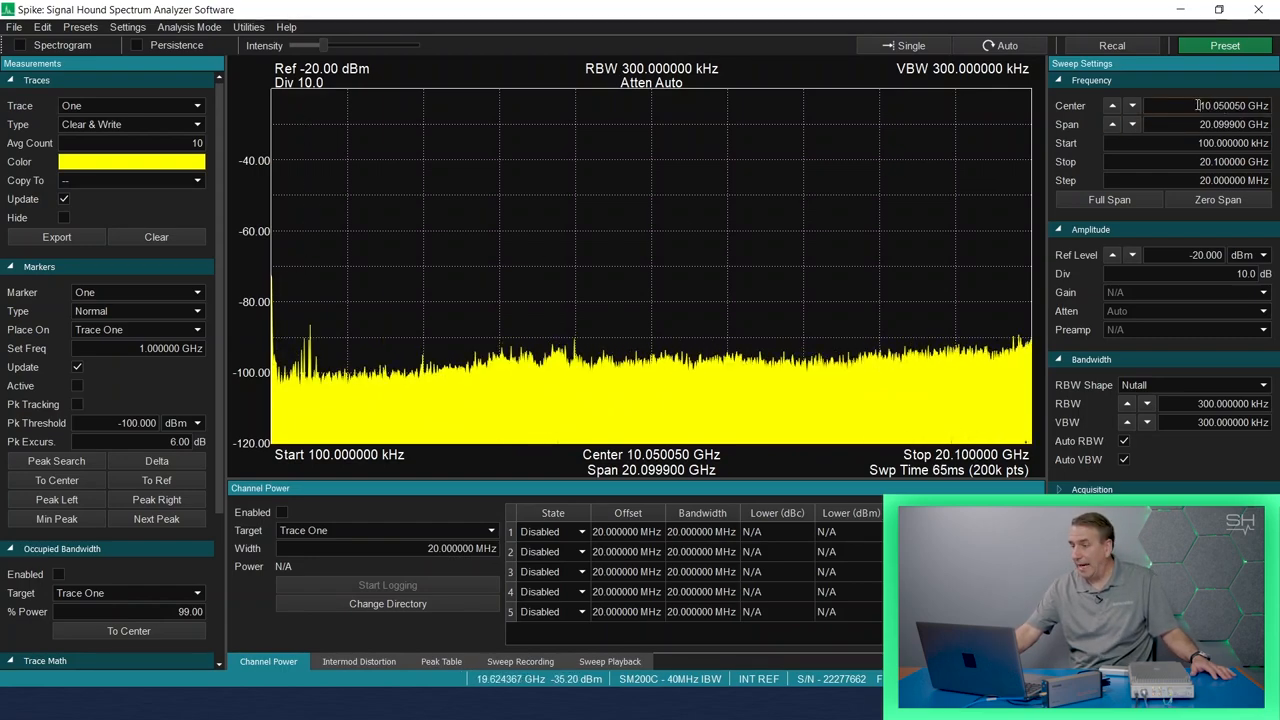
Enter a 1 GHz center frequency and enable the Persistence display
{"action": "left_click", "coordinate": [1230, 105]}
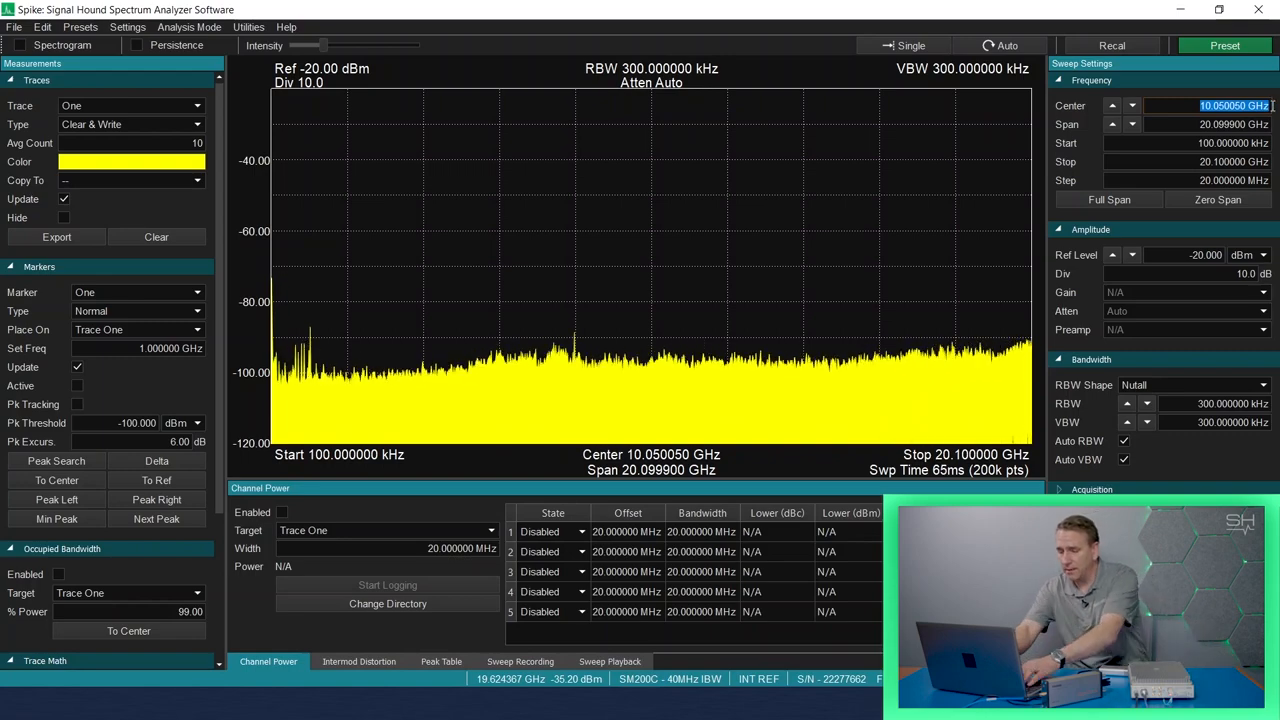
{"action": "type", "text": "1 ghz"}
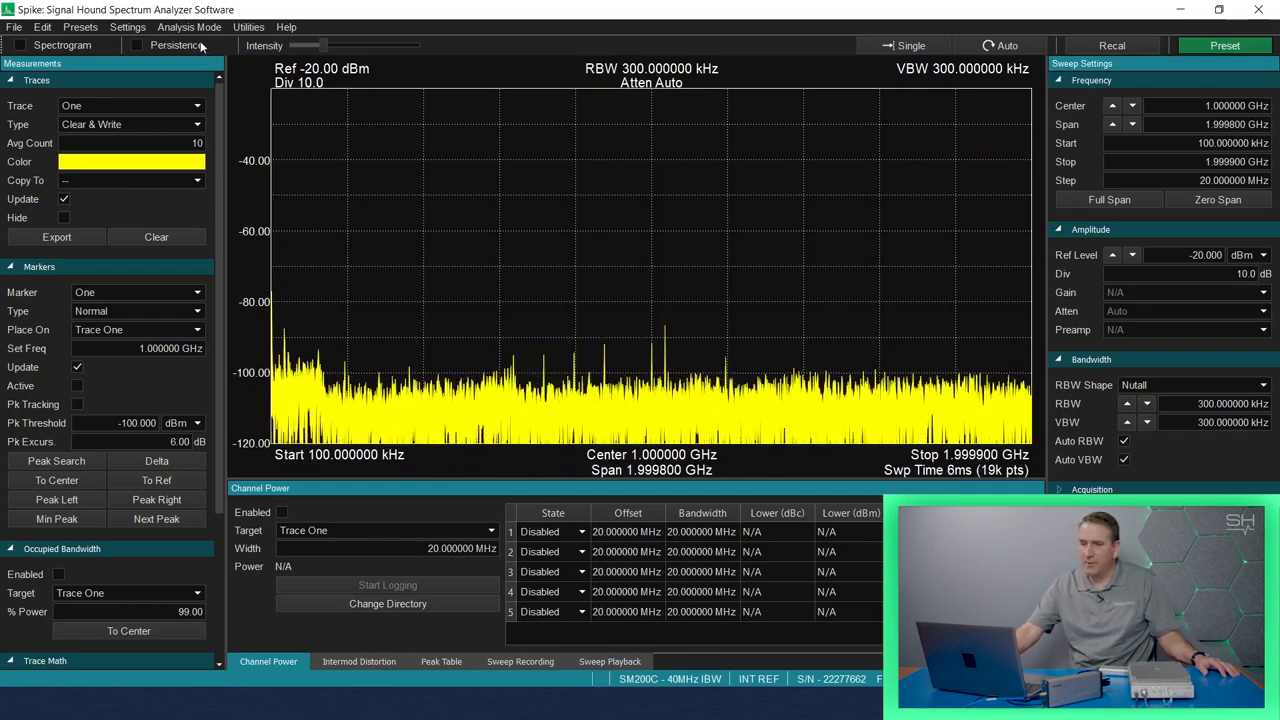
{"action": "left_click", "coordinate": [137, 45]}
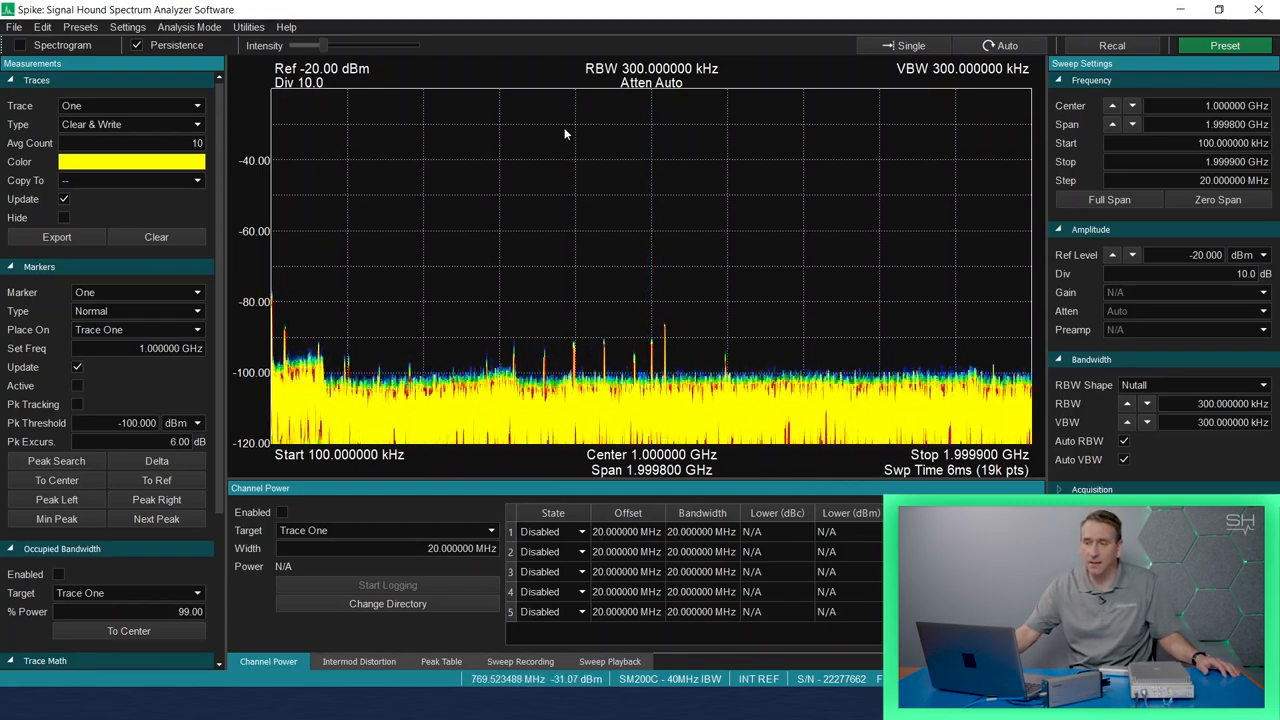
Choose Real-Time from the Analysis Mode menu
{"action": "left_click", "coordinate": [189, 27]}
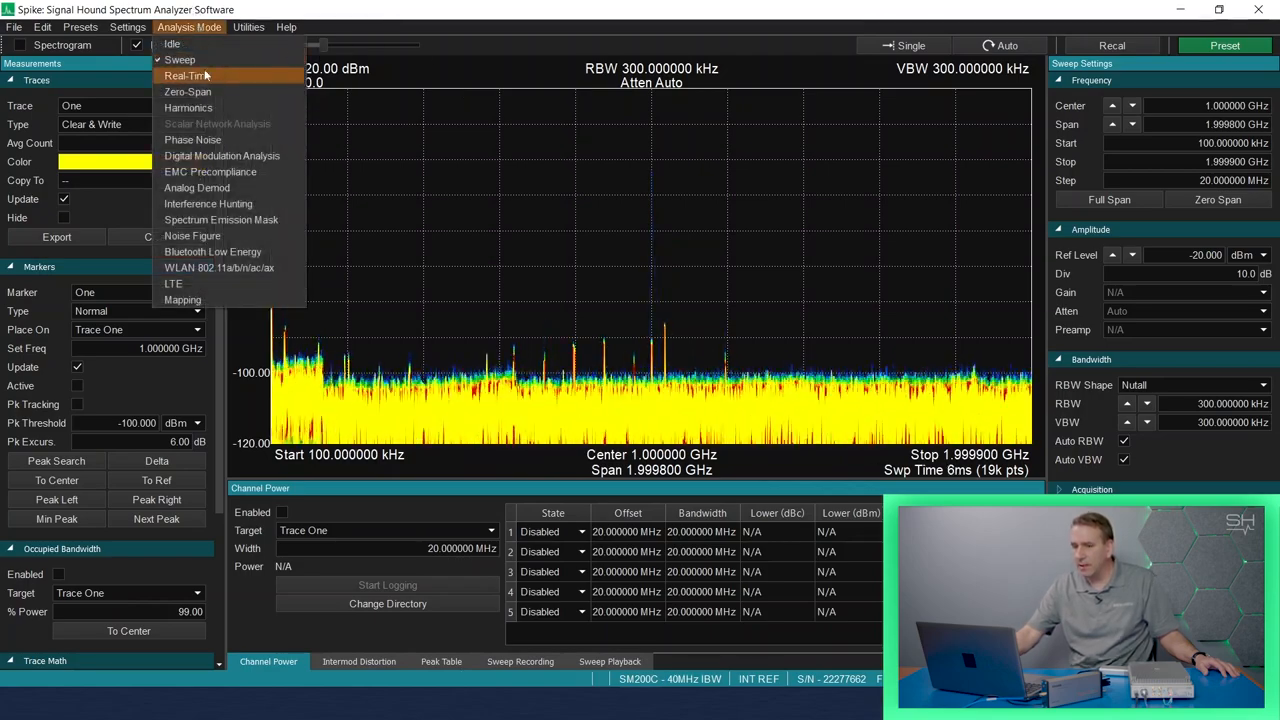
{"action": "left_click", "coordinate": [184, 75]}
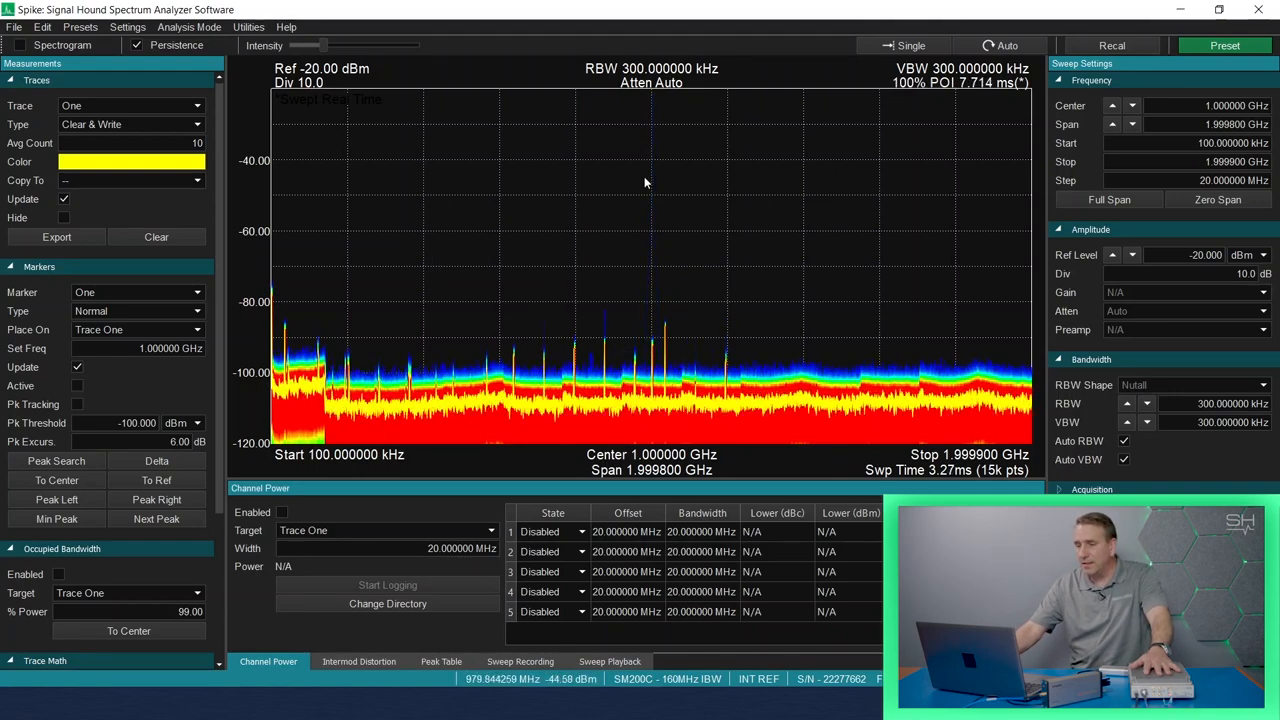
{"action": "mouse_move", "coordinate": [660, 184]}
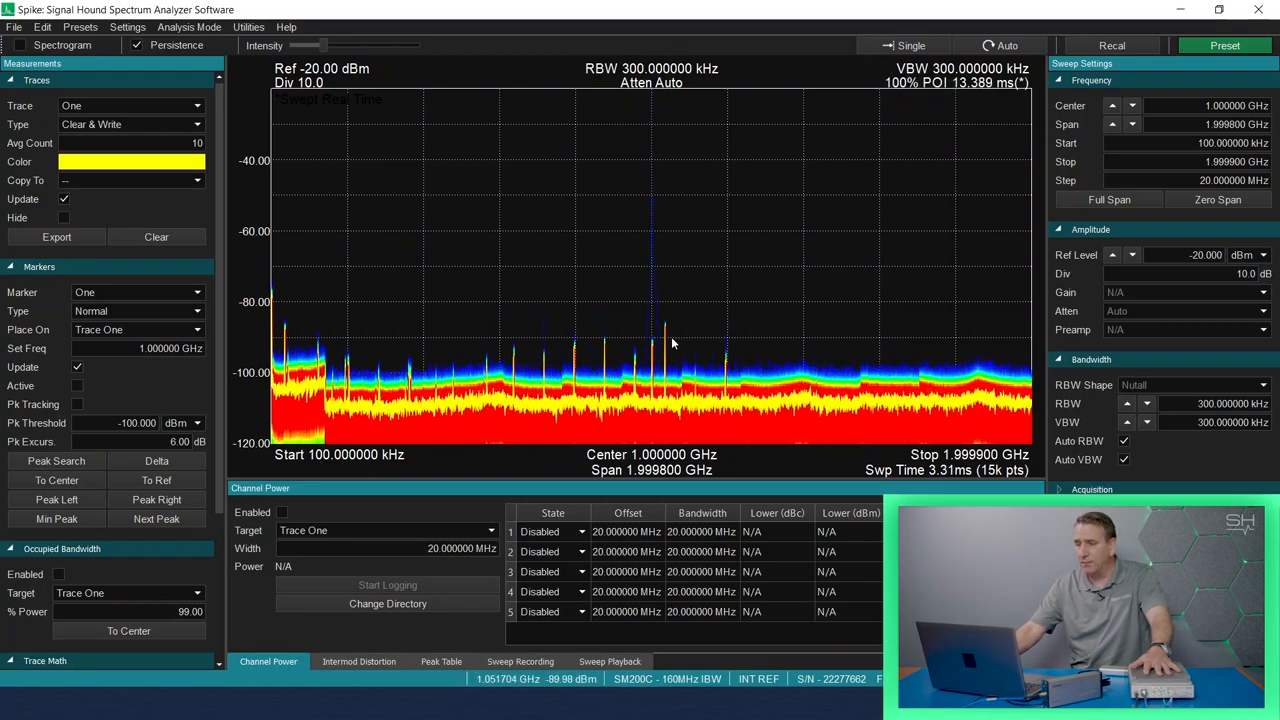
{"action": "mouse_move", "coordinate": [845, 204]}
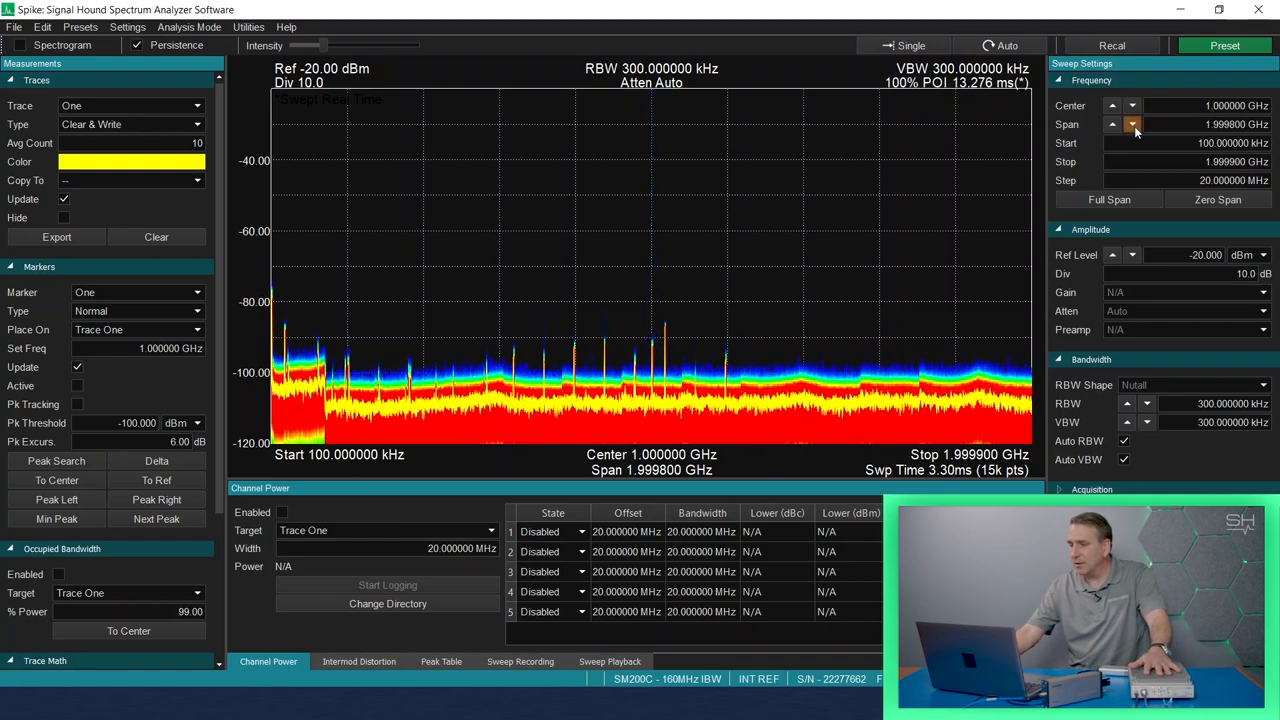
Step the span down from 2 GHz through 1 GHz to 500 MHz
{"action": "left_click", "coordinate": [1132, 124]}
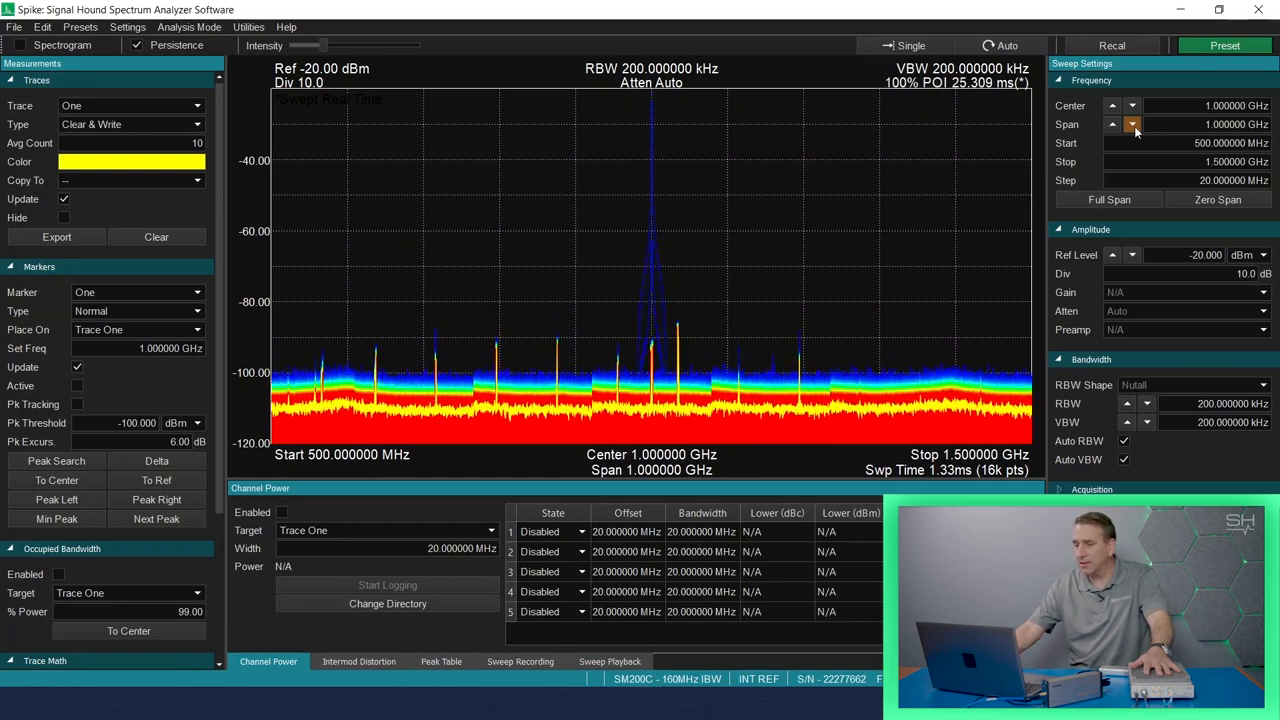
{"action": "left_click", "coordinate": [1133, 124]}
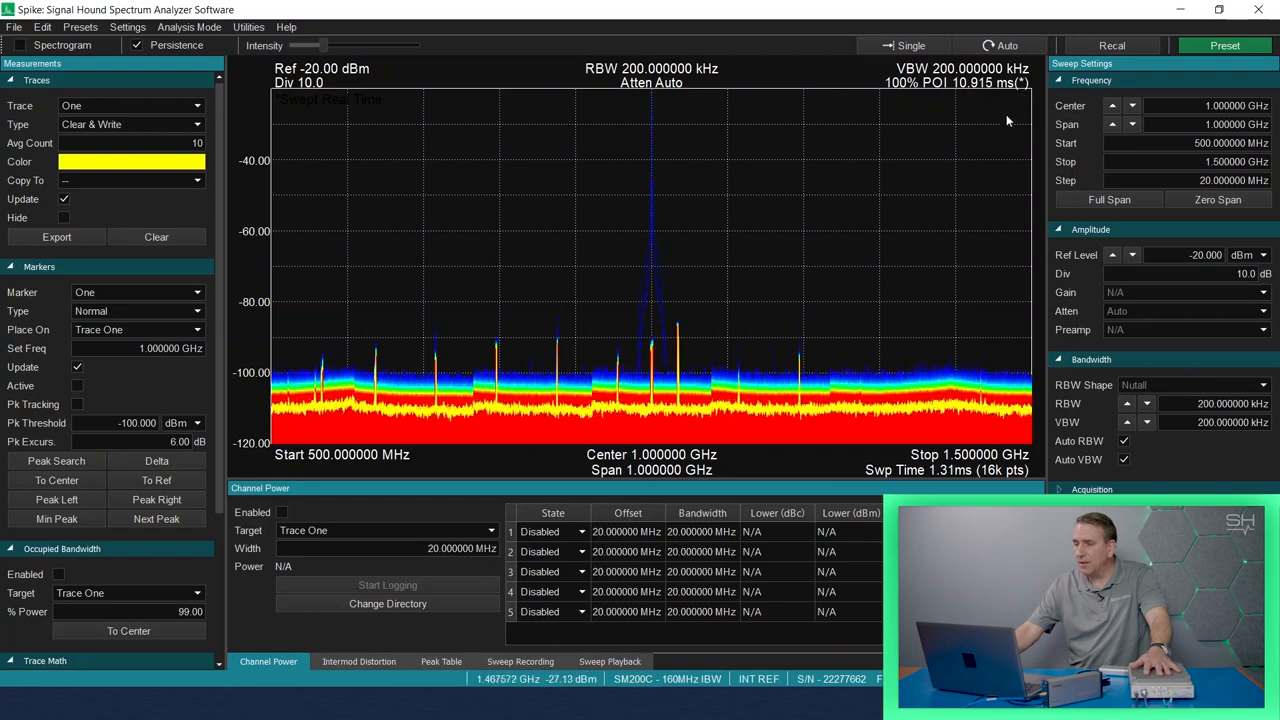
{"action": "left_click", "coordinate": [1132, 124]}
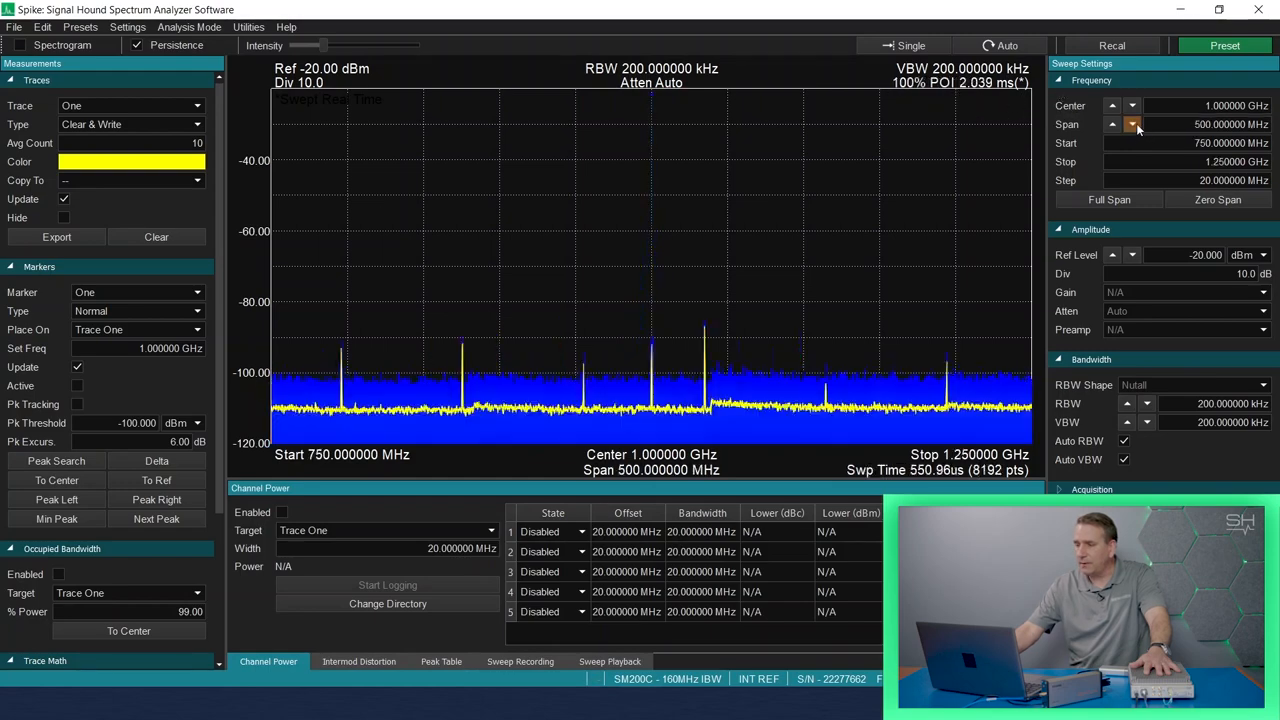